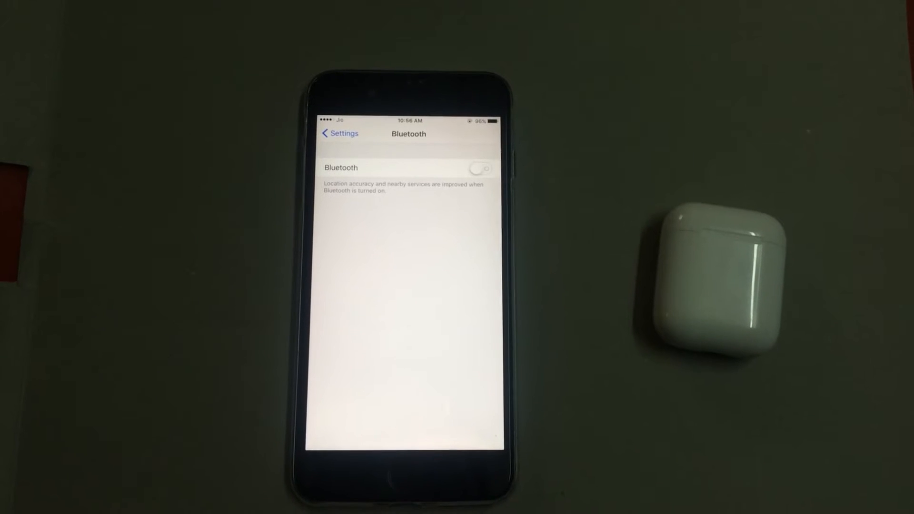
{"action": "left_click", "coordinate": [478, 168]}
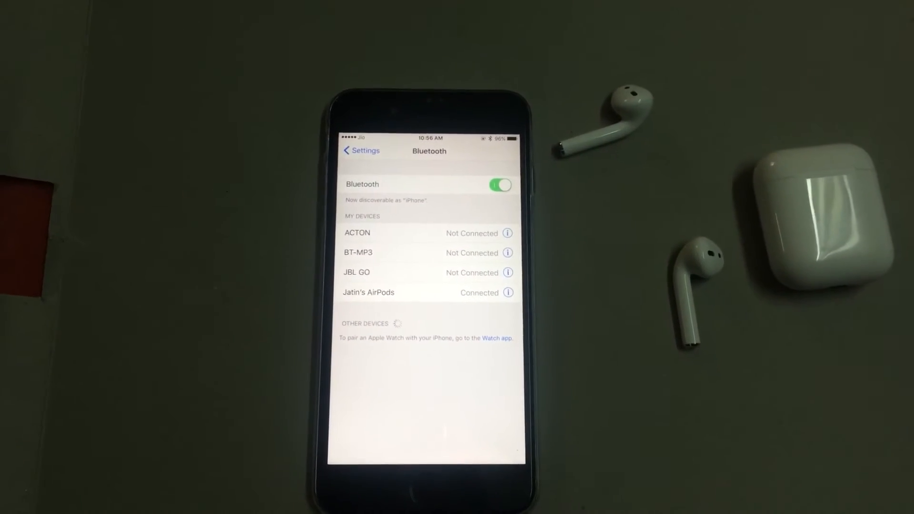
{"action": "left_click", "coordinate": [360, 151]}
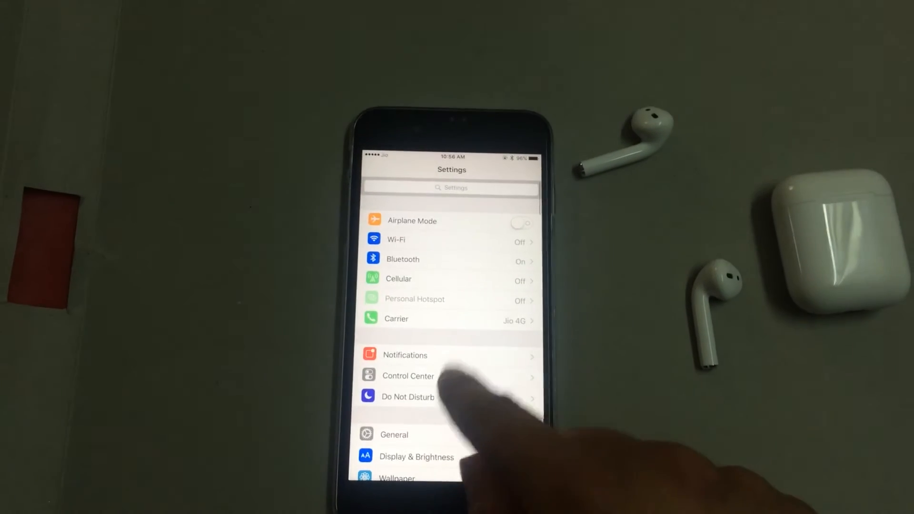